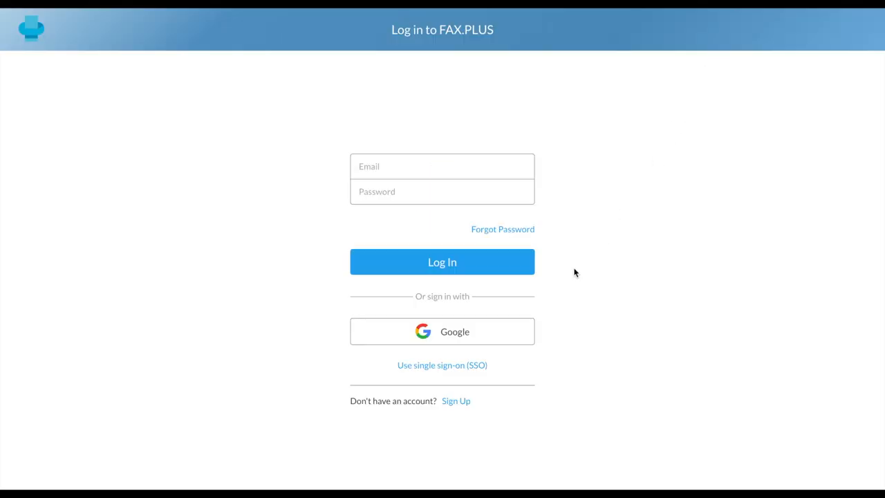
{"action": "left_click", "coordinate": [456, 401]}
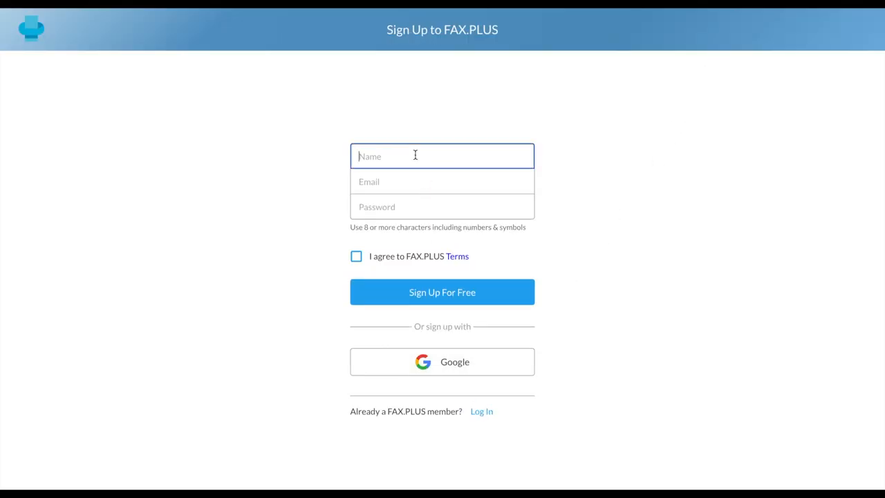
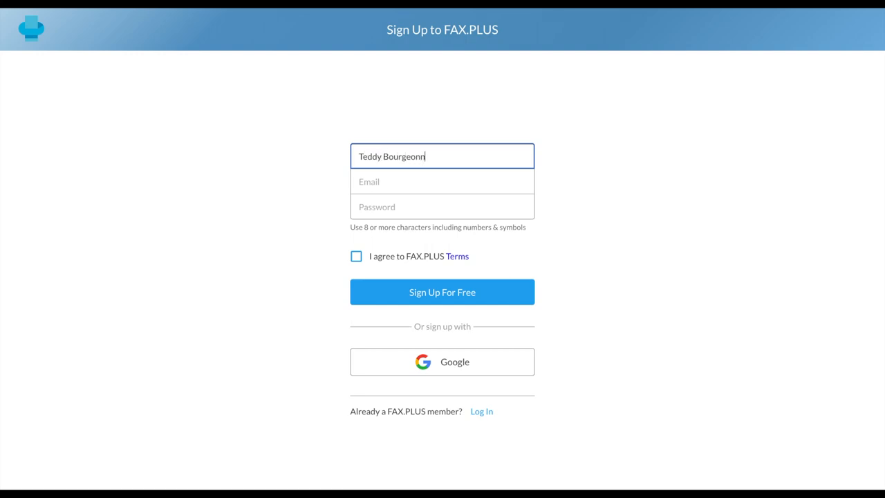
{"action": "type", "text": "tba"}
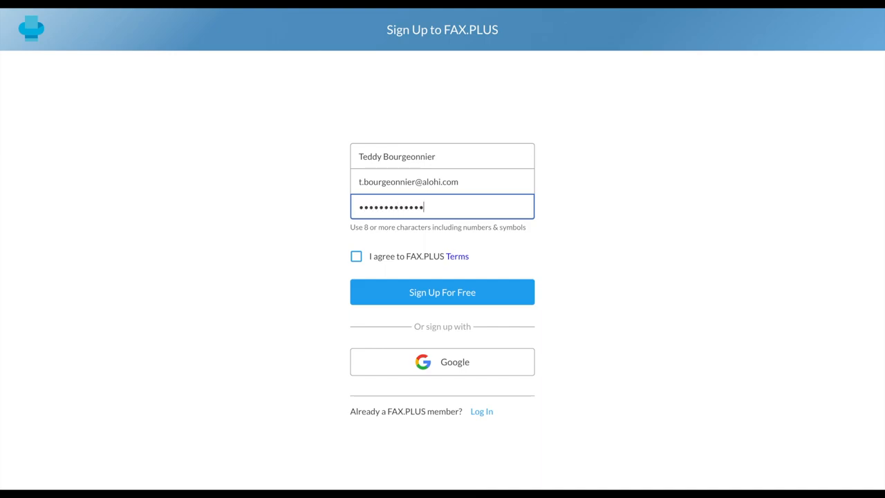
{"action": "left_click", "coordinate": [357, 256]}
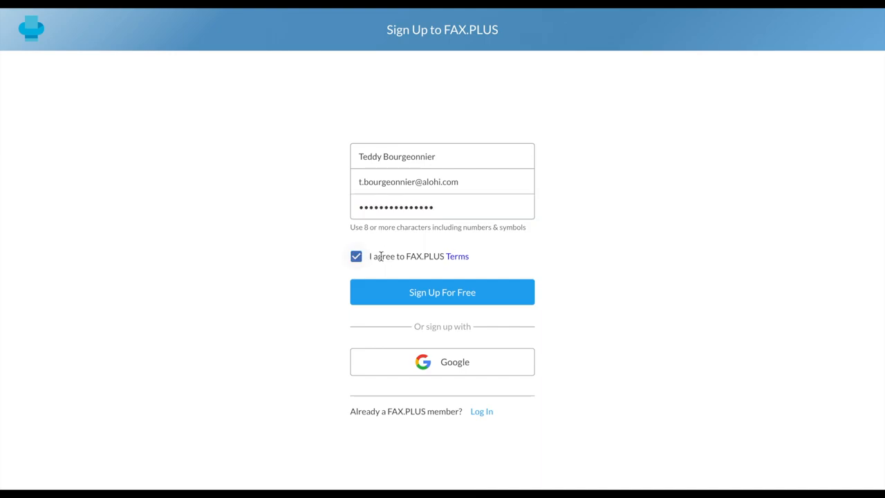
{"action": "left_click", "coordinate": [443, 292]}
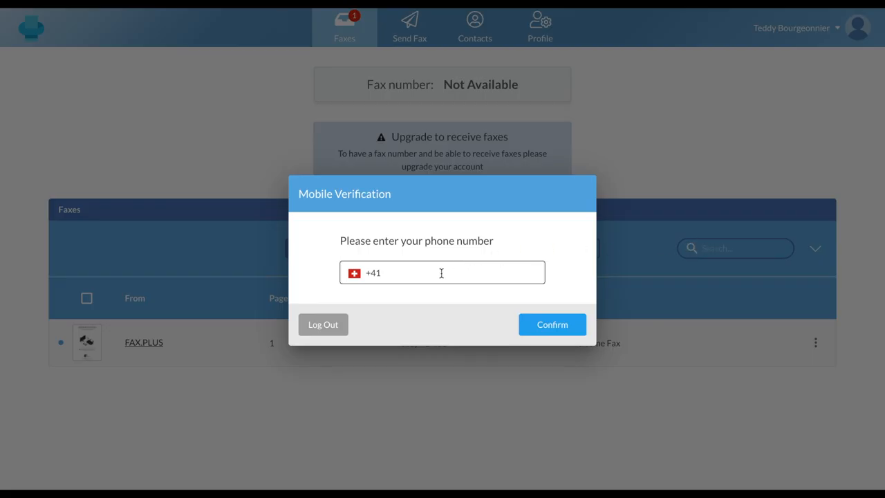
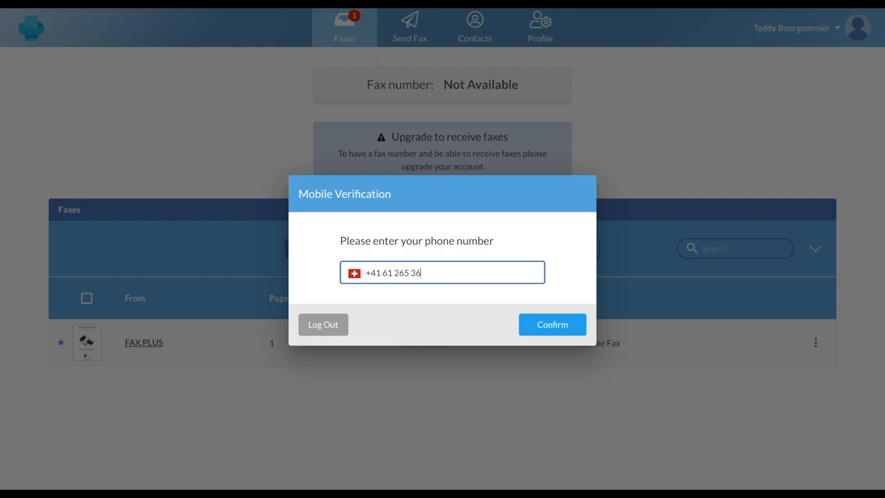
{"action": "left_click", "coordinate": [552, 324]}
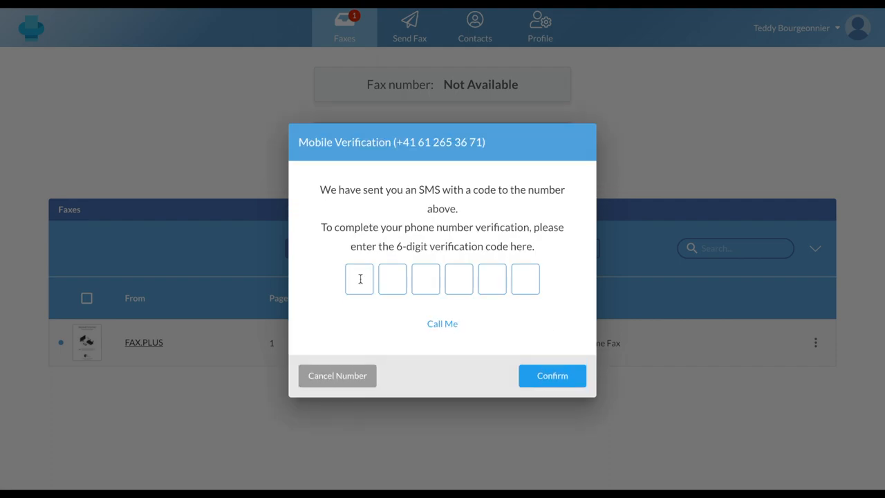
{"action": "type", "text": "195"}
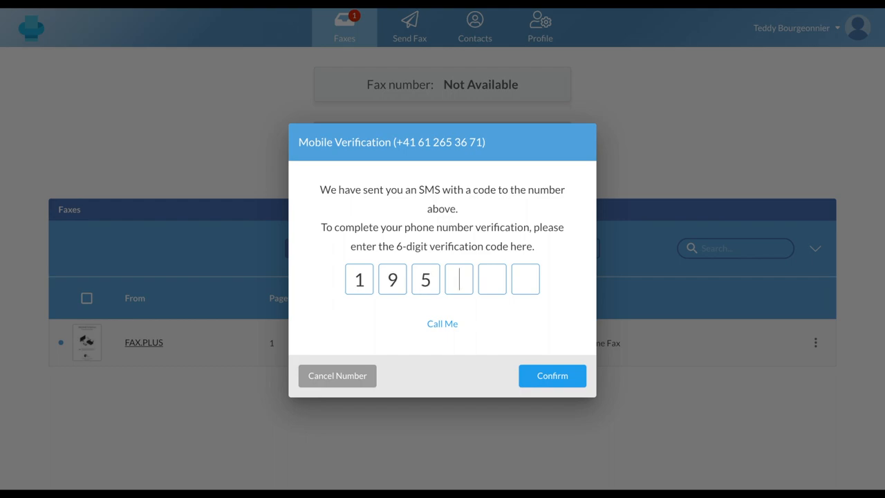
{"action": "type", "text": "086"}
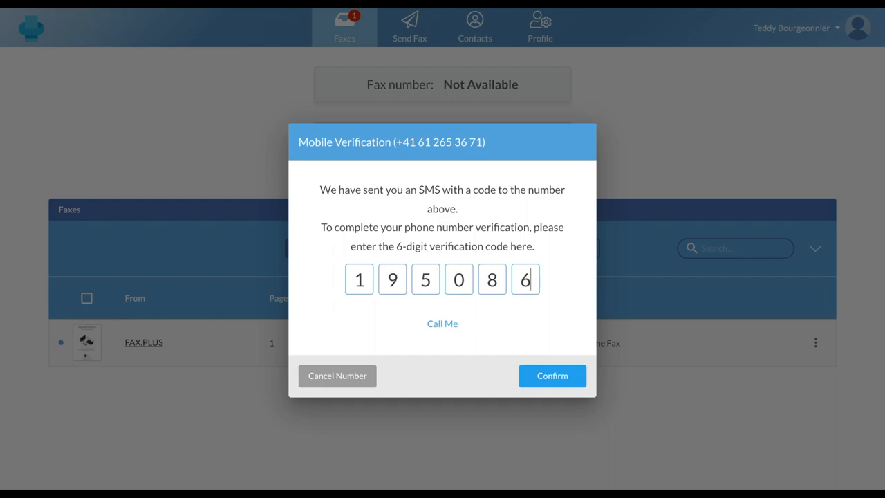
{"action": "left_click", "coordinate": [552, 376]}
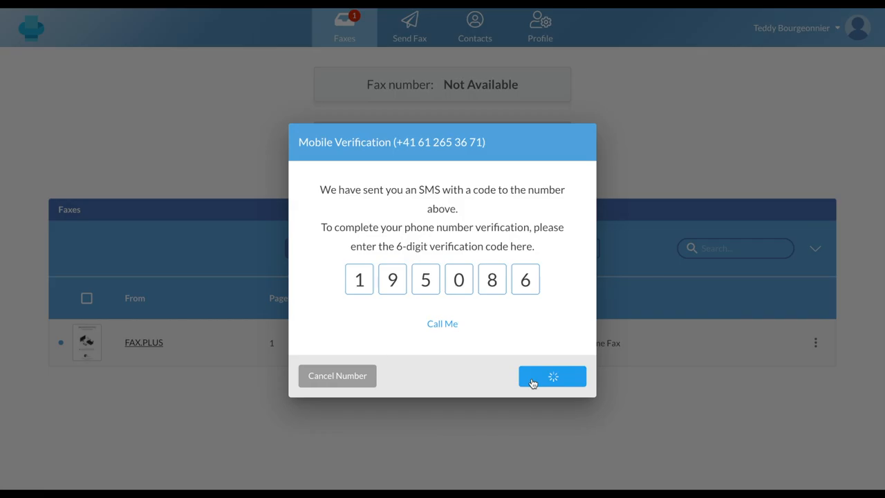
{"action": "left_click", "coordinate": [552, 376]}
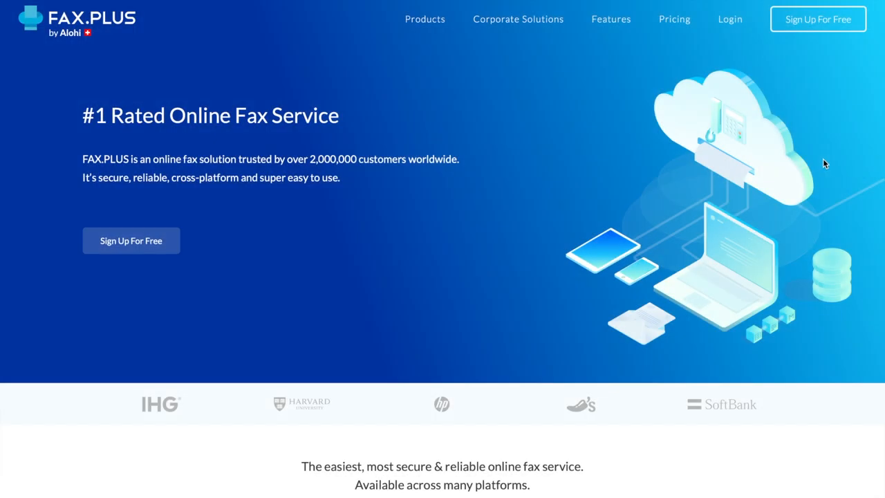
Step: View the Plans & Pricing comparison of Free, Basic, Premium, Business and Enterprise plans
{"action": "left_click", "coordinate": [675, 19]}
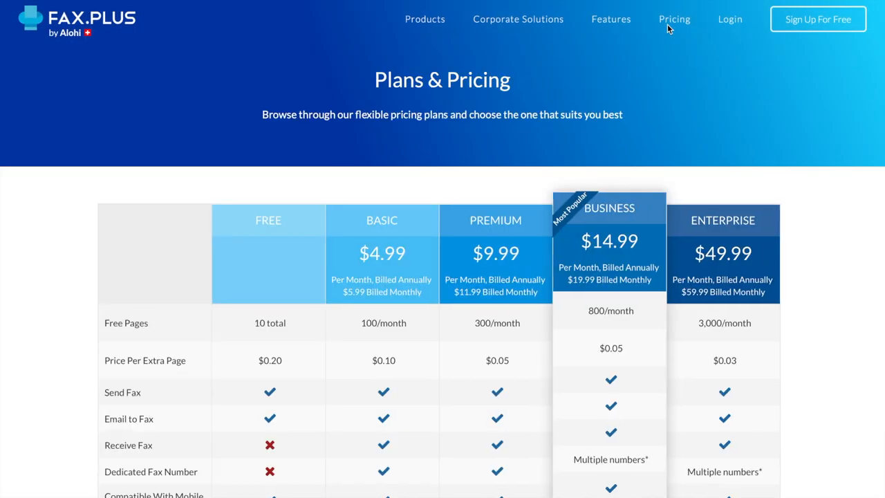
{"action": "mouse_move", "coordinate": [637, 141]}
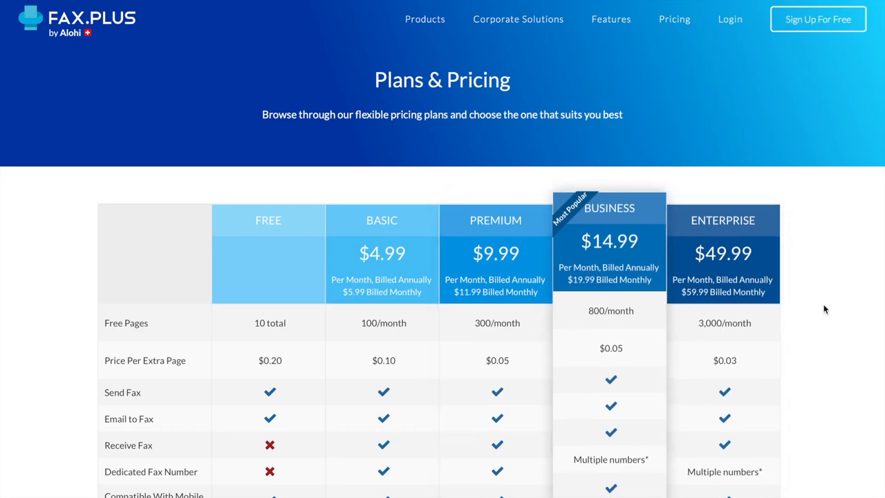
{"action": "mouse_move", "coordinate": [836, 309]}
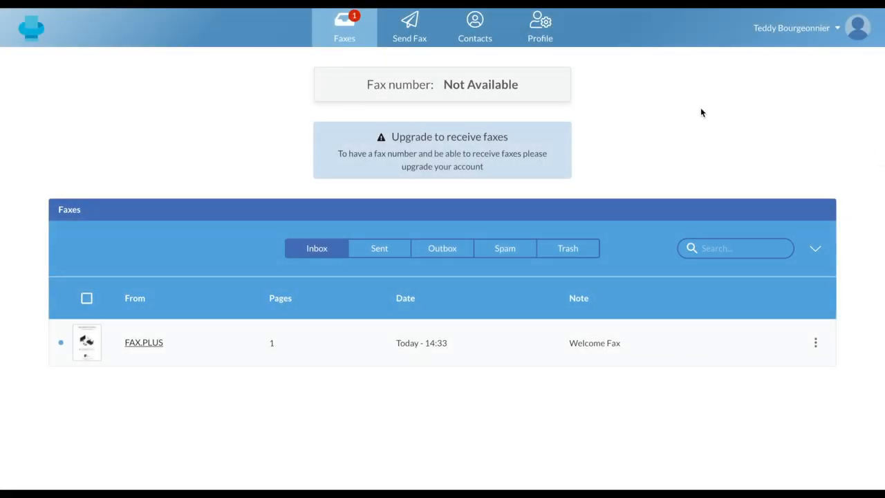
Step: In Profile, turn on 'Ability to Send Fax via Email' and 'Include Email Content in Fax' and save
{"action": "left_click", "coordinate": [539, 26]}
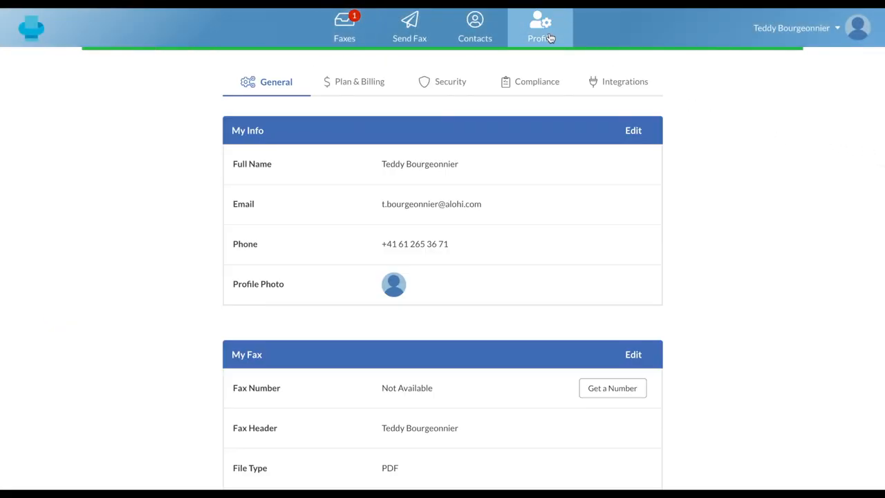
{"action": "scroll", "scroll_direction": "down", "scroll_amount": 3}
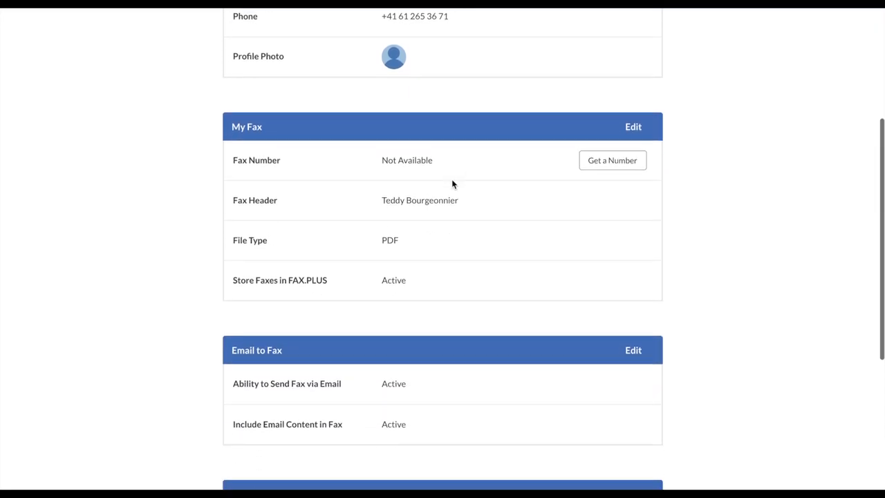
{"action": "scroll", "scroll_direction": "down", "scroll_amount": 3}
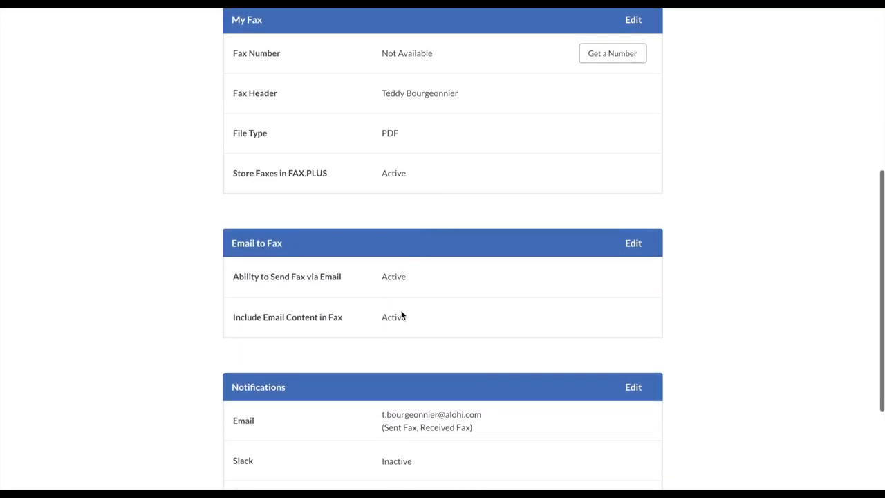
{"action": "left_click", "coordinate": [633, 243]}
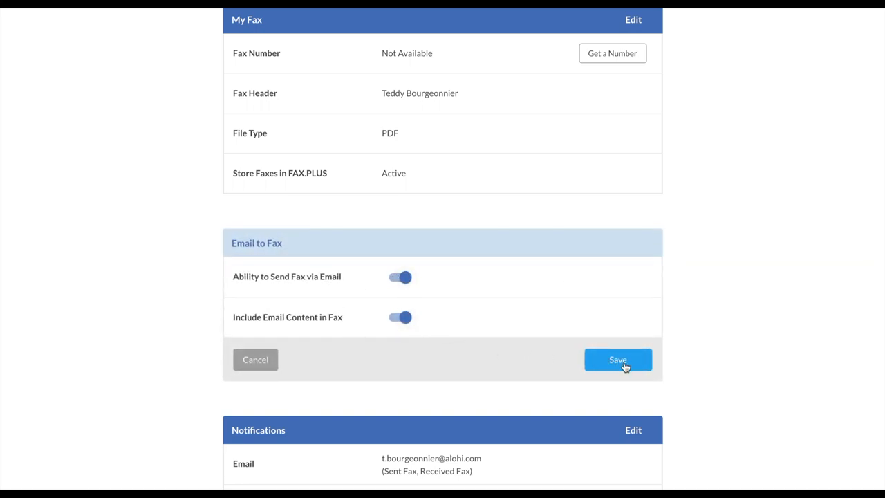
{"action": "left_click", "coordinate": [617, 360]}
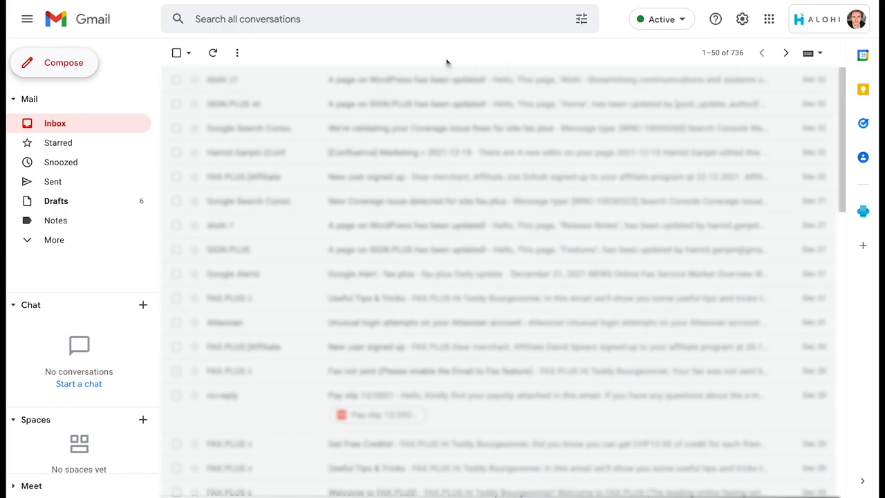
{"action": "mouse_move", "coordinate": [119, 68]}
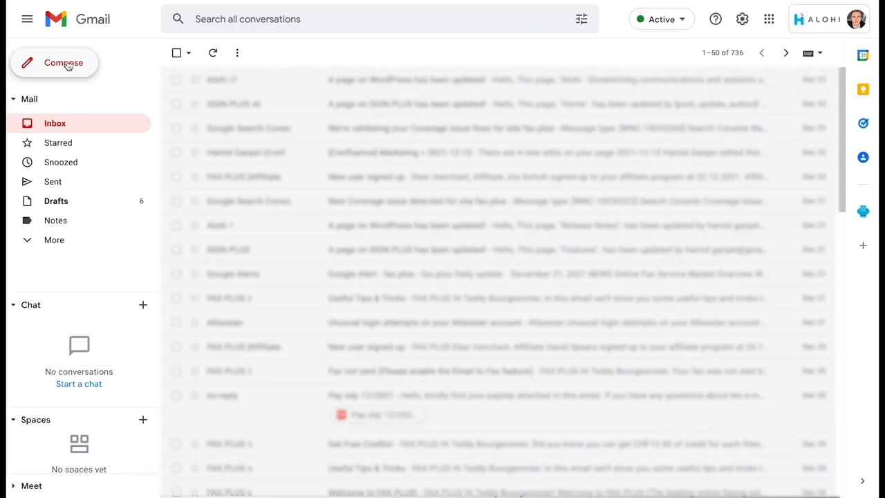
{"action": "left_click", "coordinate": [64, 63]}
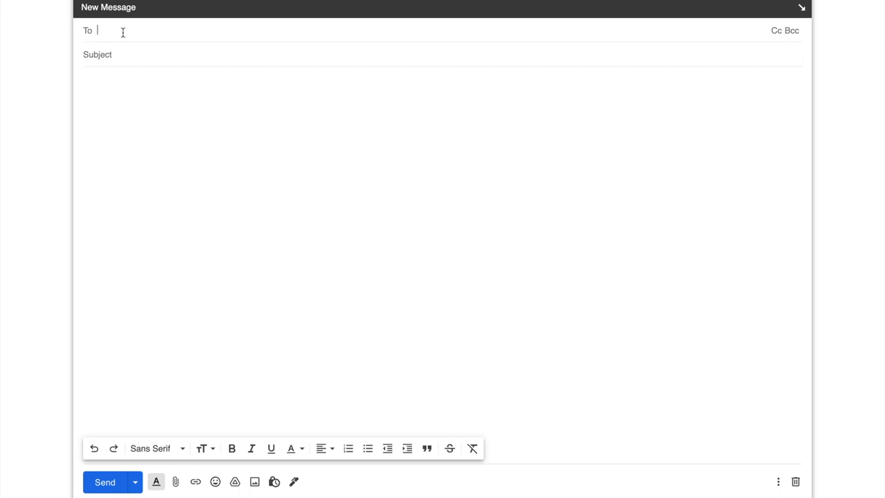
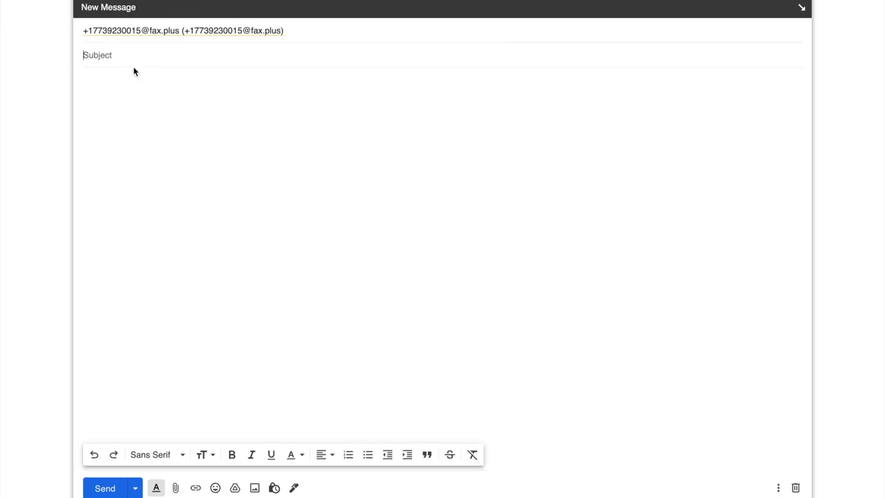
{"action": "type", "text": "Document for te"}
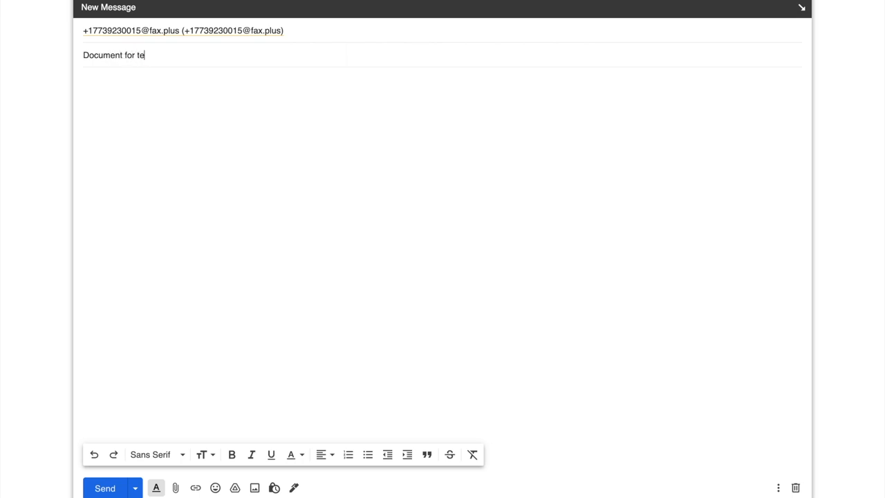
{"action": "type", "text": "nder"}
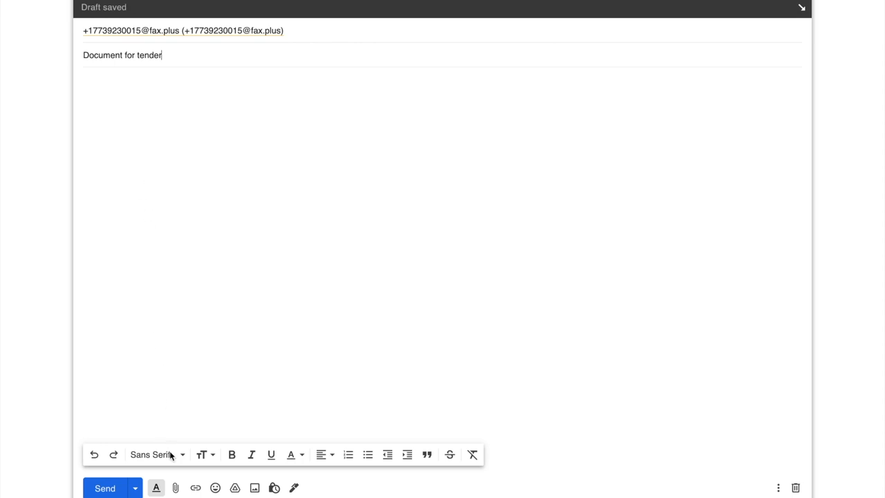
Step: Attach Contract 2.pdf, write a note about the attached second part of the contract, and send it
{"action": "left_click", "coordinate": [176, 488]}
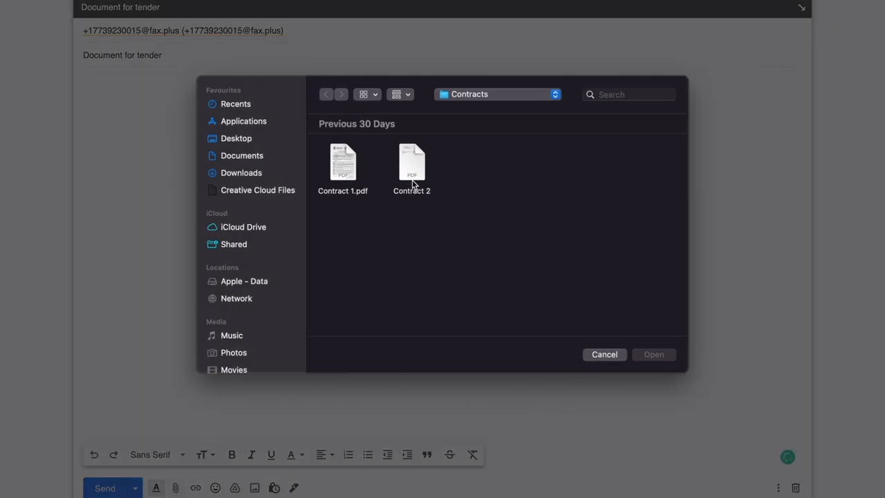
{"action": "left_click", "coordinate": [653, 354]}
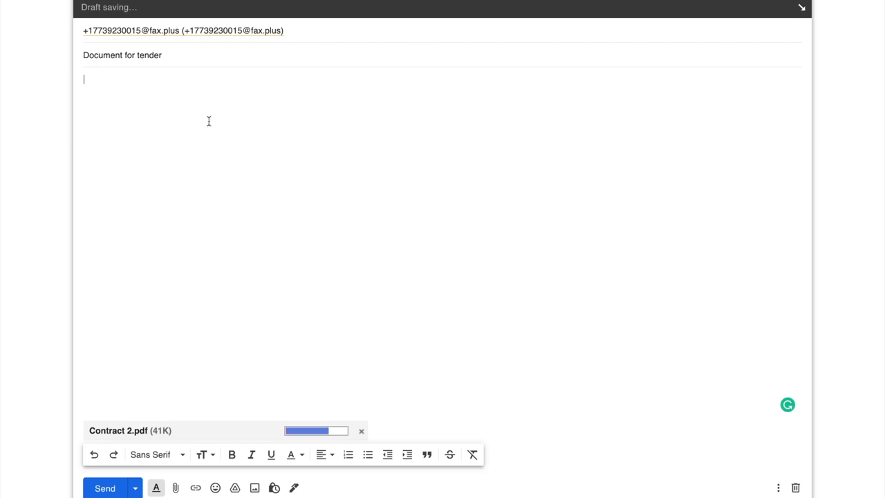
{"action": "type", "text": "P"}
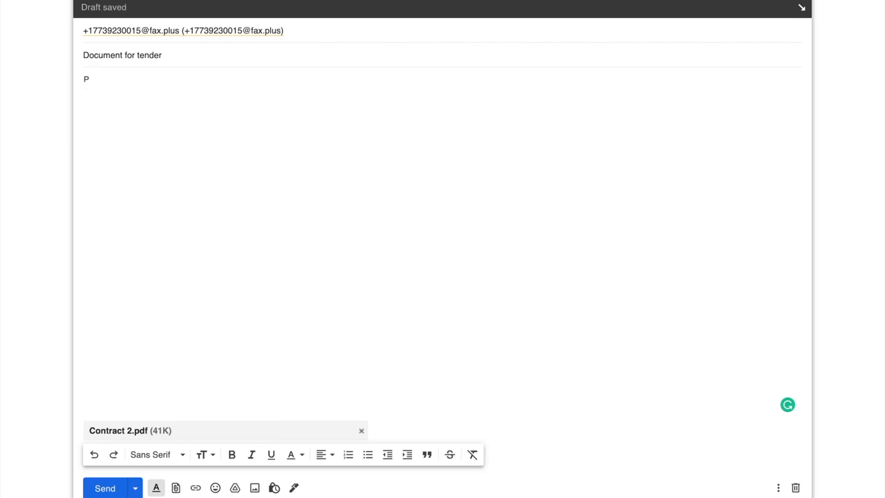
{"action": "type", "text": "lease find"}
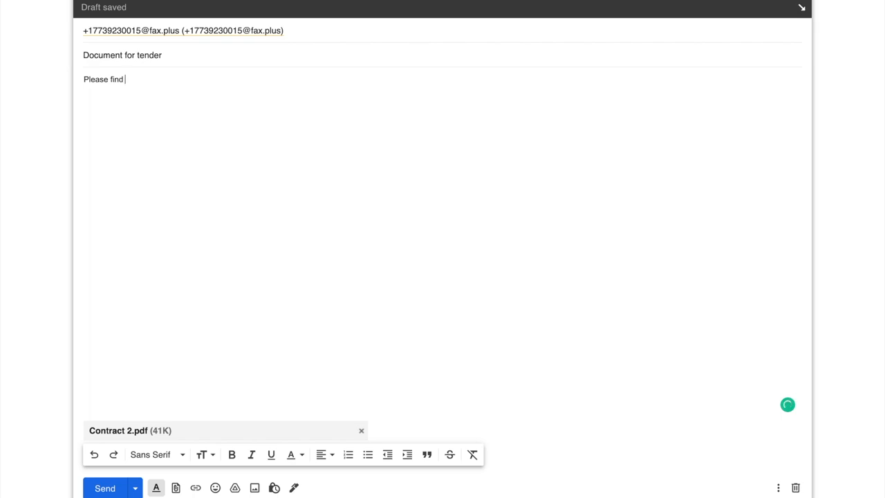
{"action": "type", "text": "attached"}
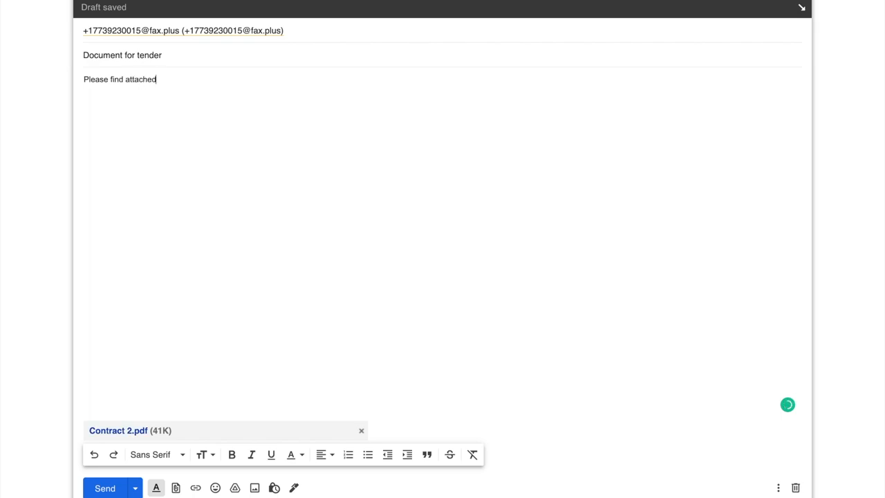
{"action": "type", "text": "the second part of the contract."}
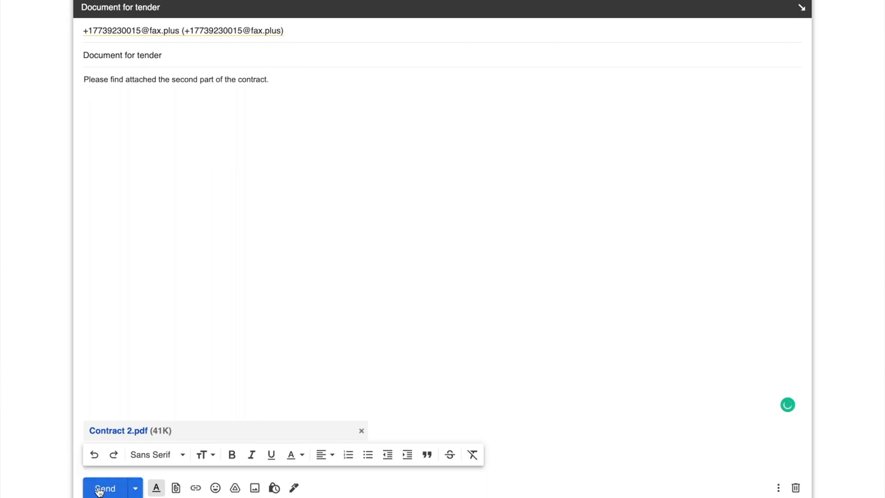
{"action": "left_click", "coordinate": [105, 488]}
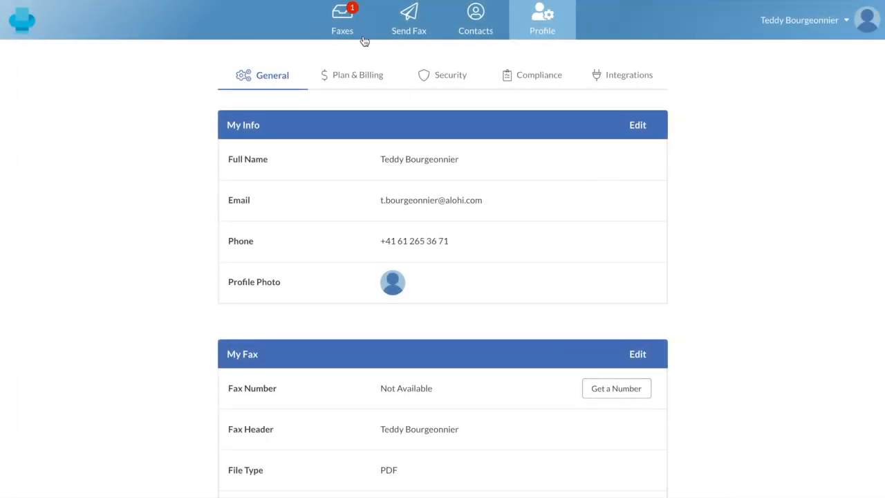
{"action": "left_click", "coordinate": [341, 16]}
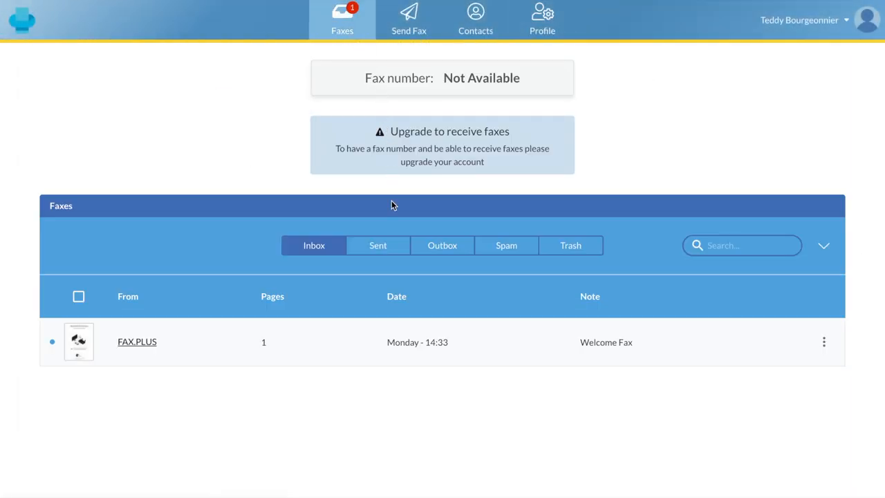
{"action": "left_click", "coordinate": [377, 246]}
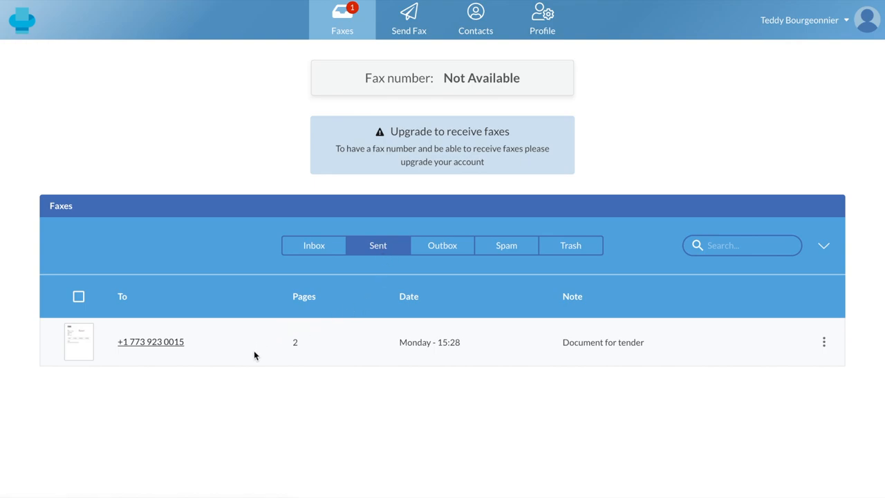
{"action": "mouse_move", "coordinate": [597, 363]}
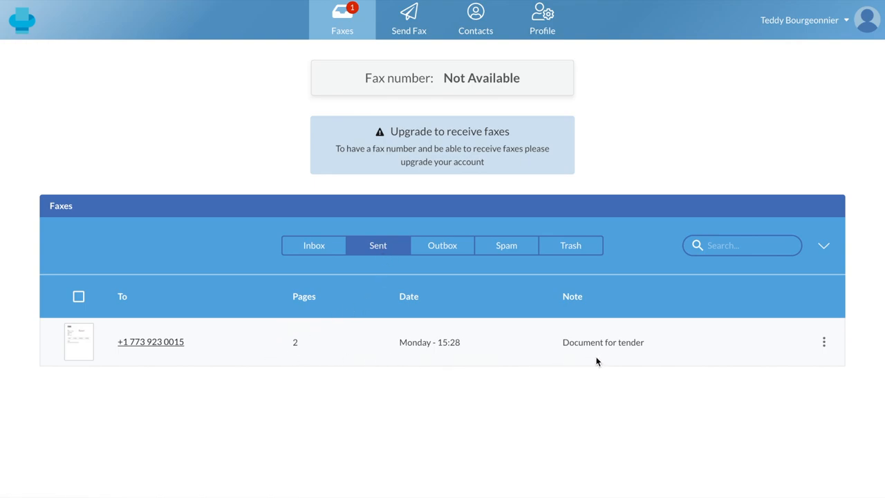